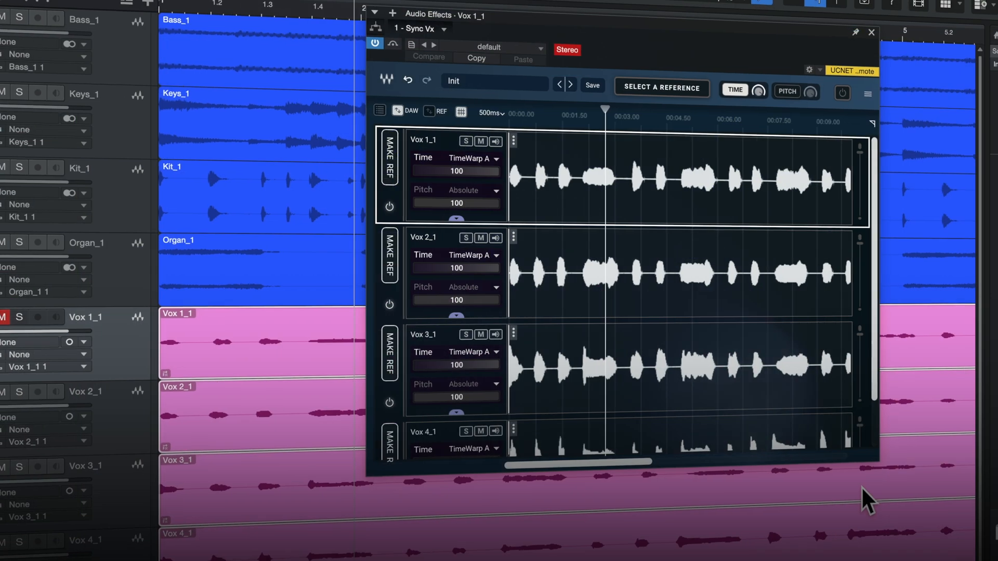
- Make Sync Vx the event editor on the vocal events, Vox 1_1 as reference and Vox 2–4 as takes
{"action": "left_click", "coordinate": [872, 32]}
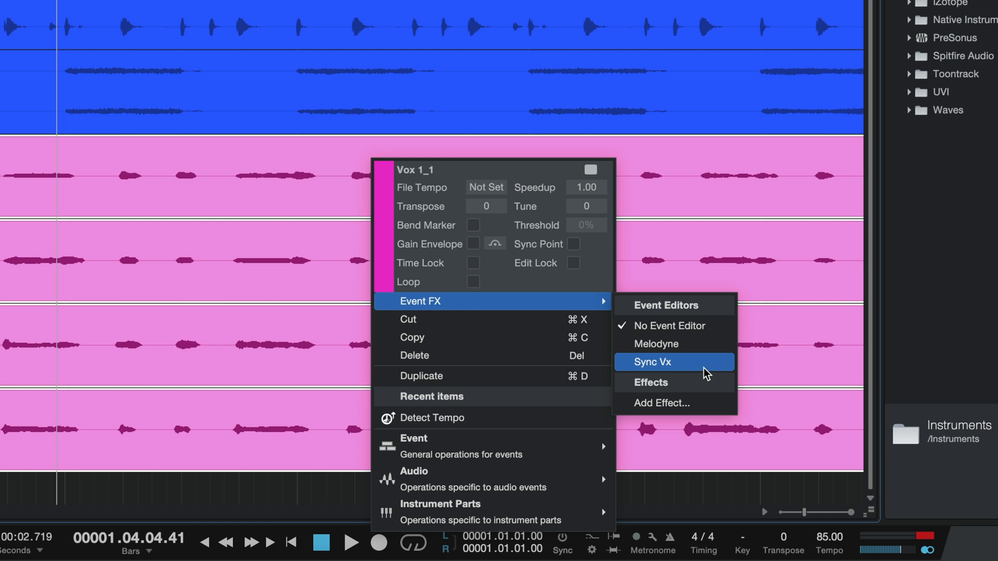
{"action": "left_click", "coordinate": [674, 362]}
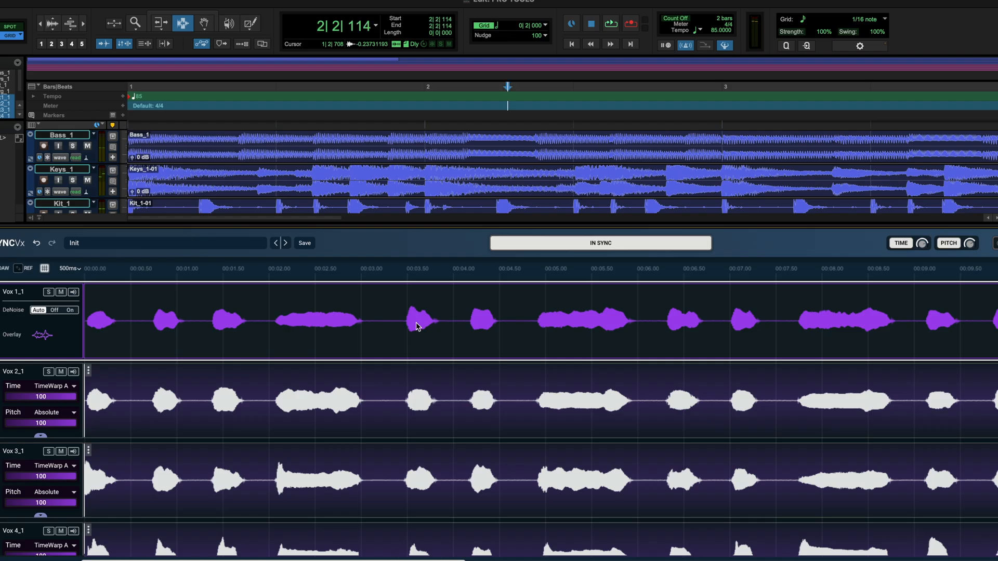
- Set Sync Vx as the ARA processing on track Vox 1_1
{"action": "left_click_drag", "start_coordinate": [416, 318], "coordinate": [524, 318]}
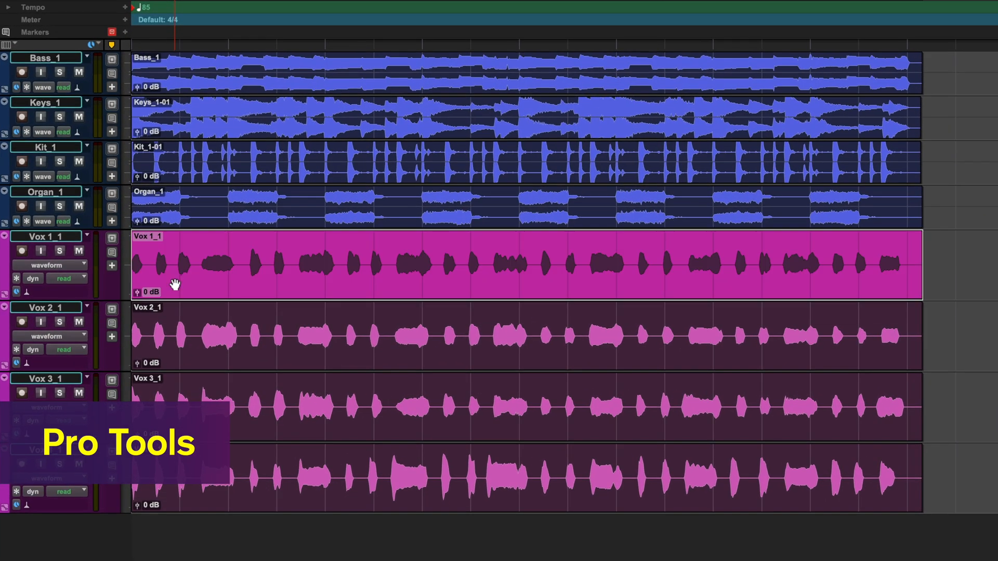
{"action": "left_click", "coordinate": [50, 262]}
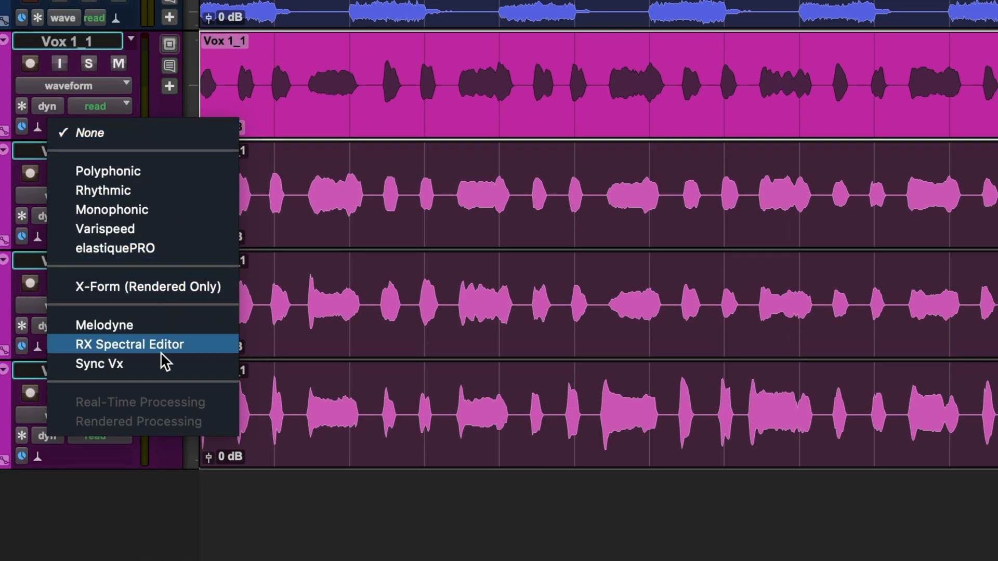
{"action": "left_click", "coordinate": [99, 363]}
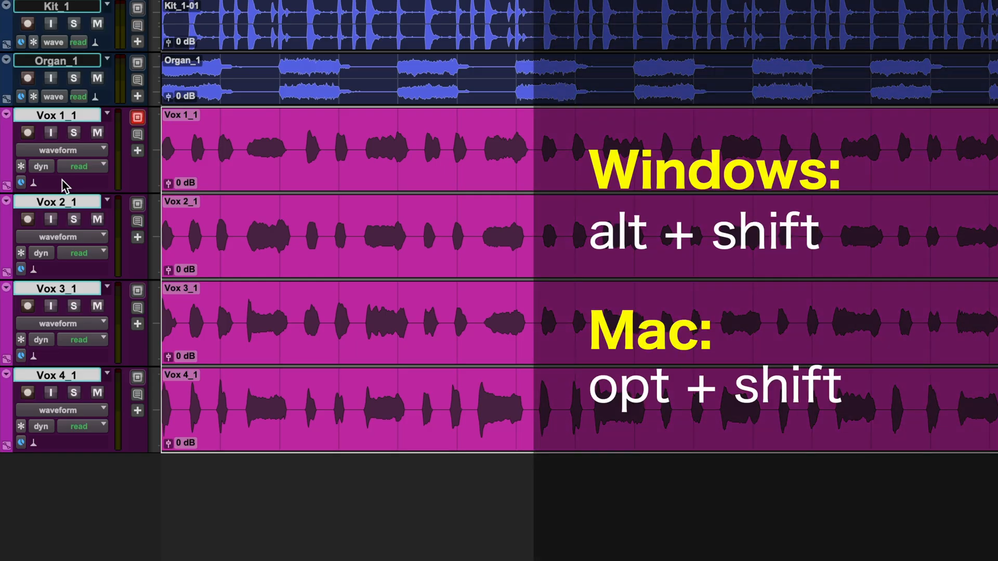
- Apply Sync Vx to all four vocal tracks at once, Vox 1_1 through Vox 4_1
{"action": "left_click", "coordinate": [20, 181]}
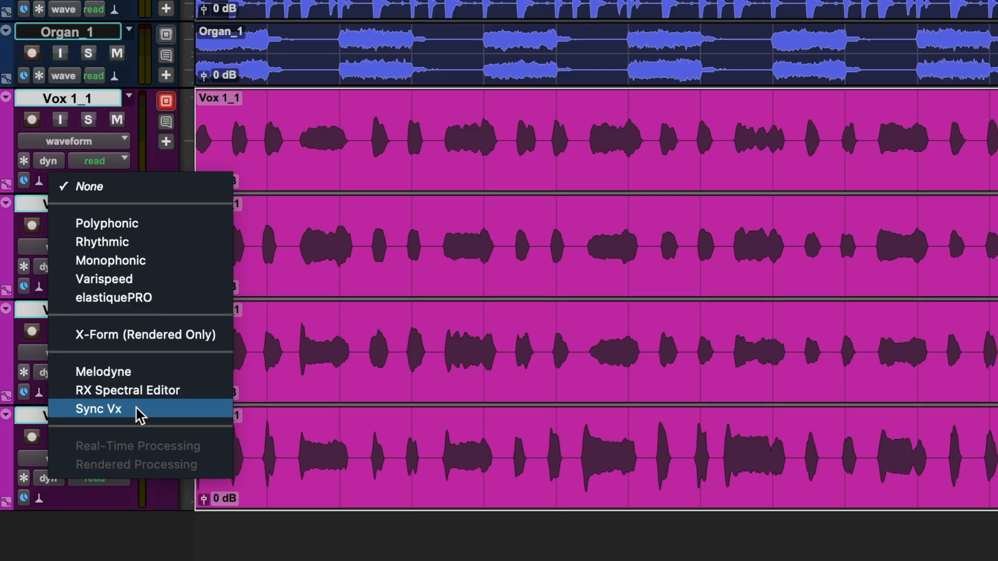
{"action": "left_click", "coordinate": [98, 409]}
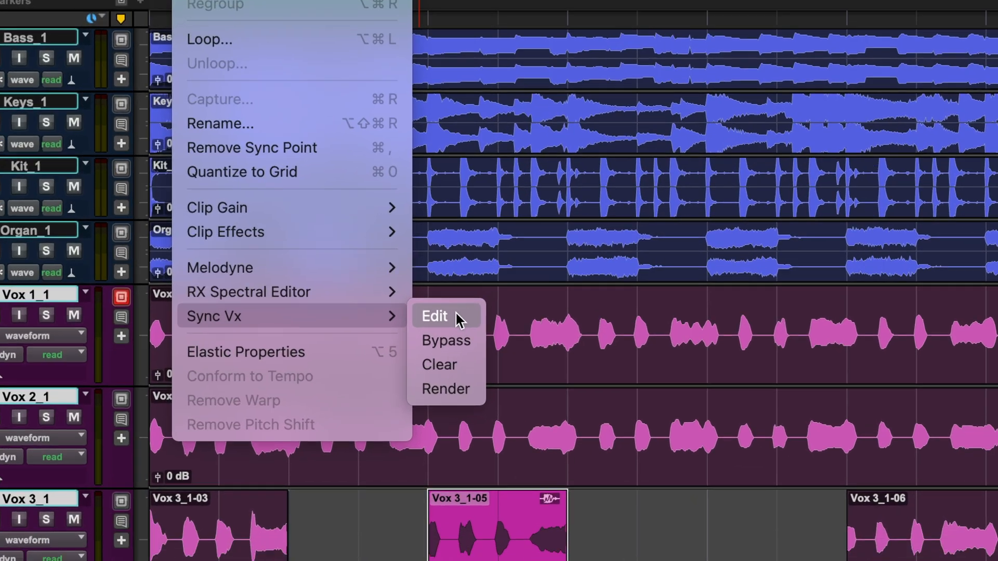
- Bring up the Sync Vx alignment editor for the Pro Tools vocal clips
{"action": "left_click", "coordinate": [435, 316]}
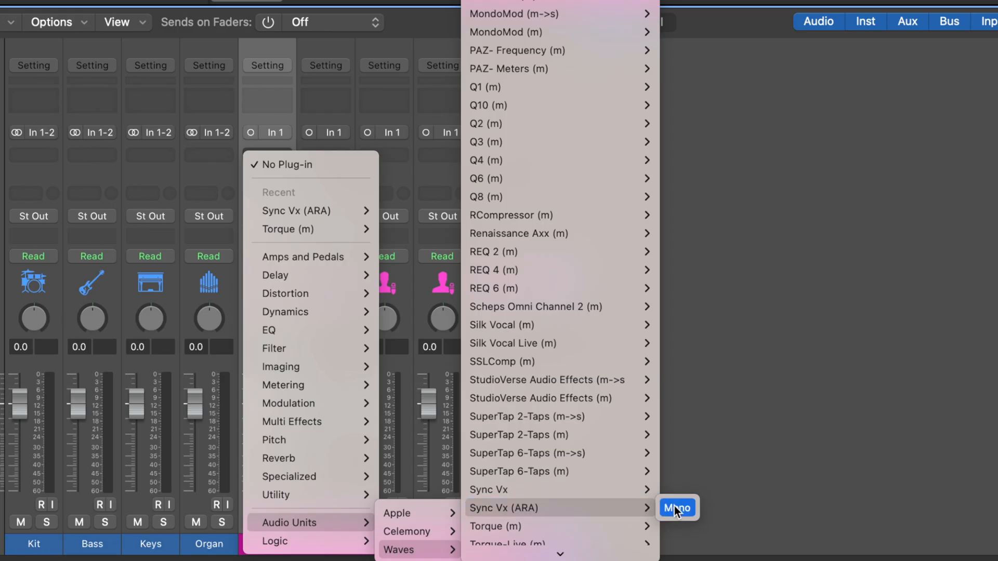
- Insert the mono Sync Vx (ARA) plug-in on Vox 1 and dismiss the first-reference tutorial popup
{"action": "left_click", "coordinate": [676, 508]}
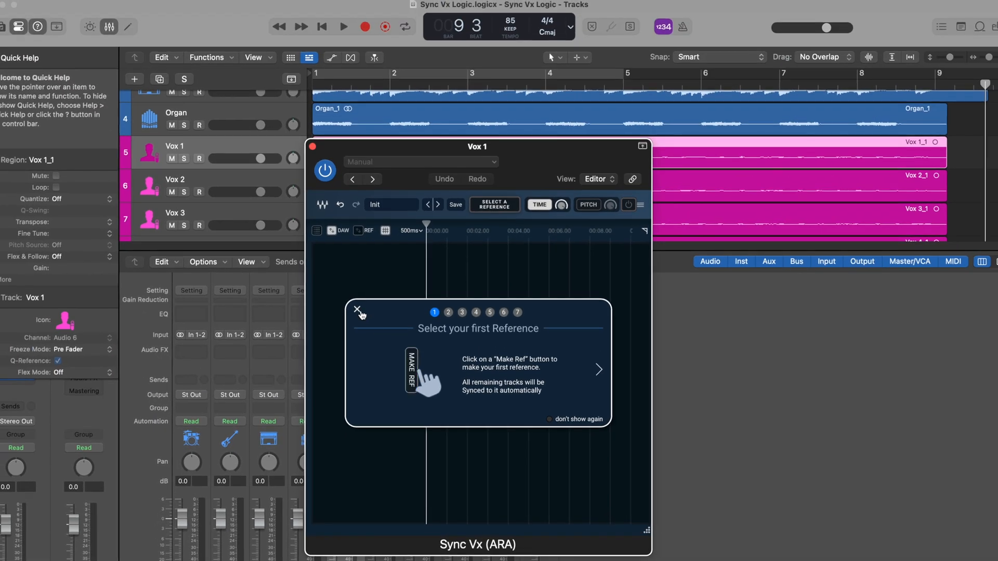
{"action": "left_click", "coordinate": [356, 309]}
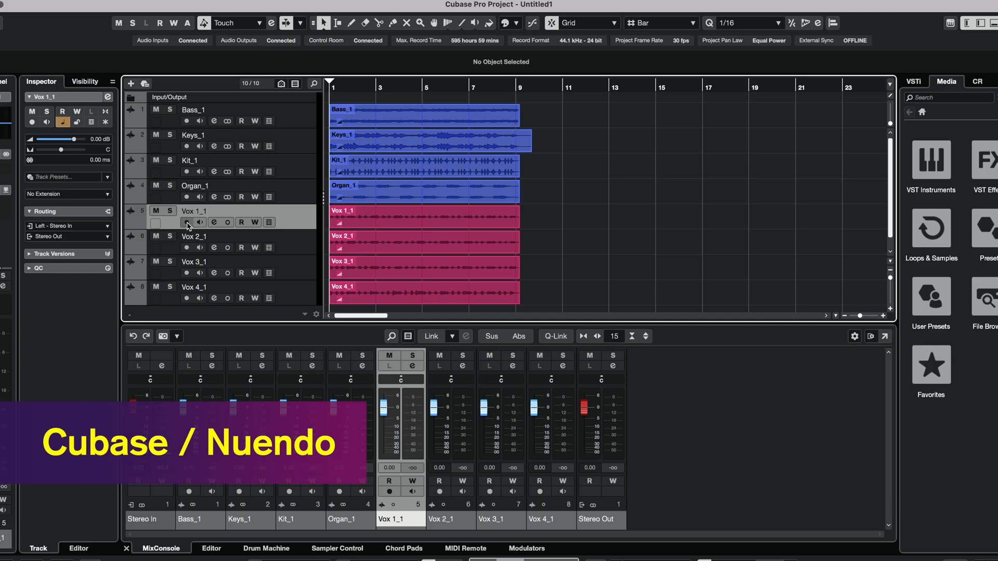
{"action": "mouse_move", "coordinate": [124, 254]}
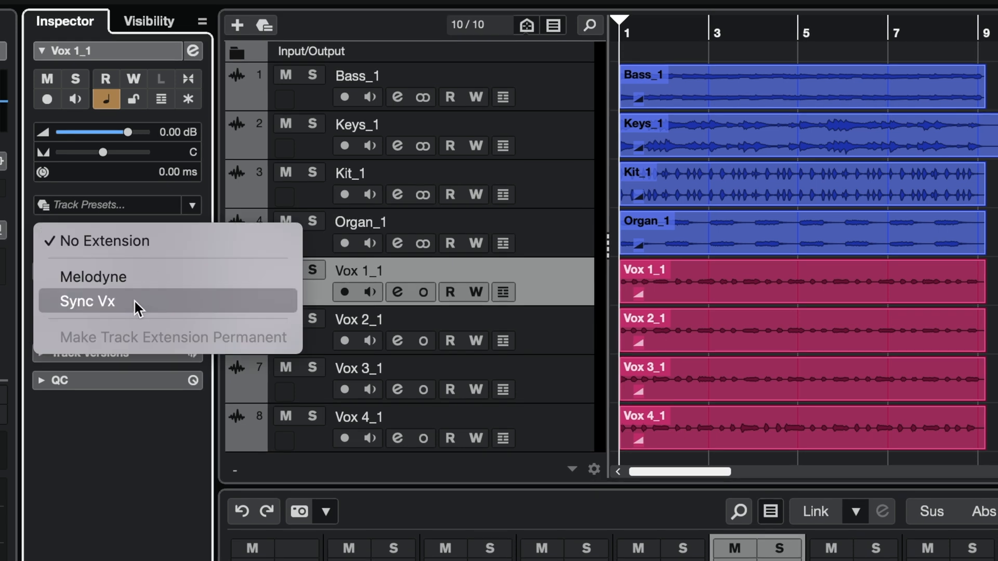
- Set Sync Vx as the extension for track Vox 1_1 and for the Vox 2_1 event
{"action": "left_click", "coordinate": [88, 302]}
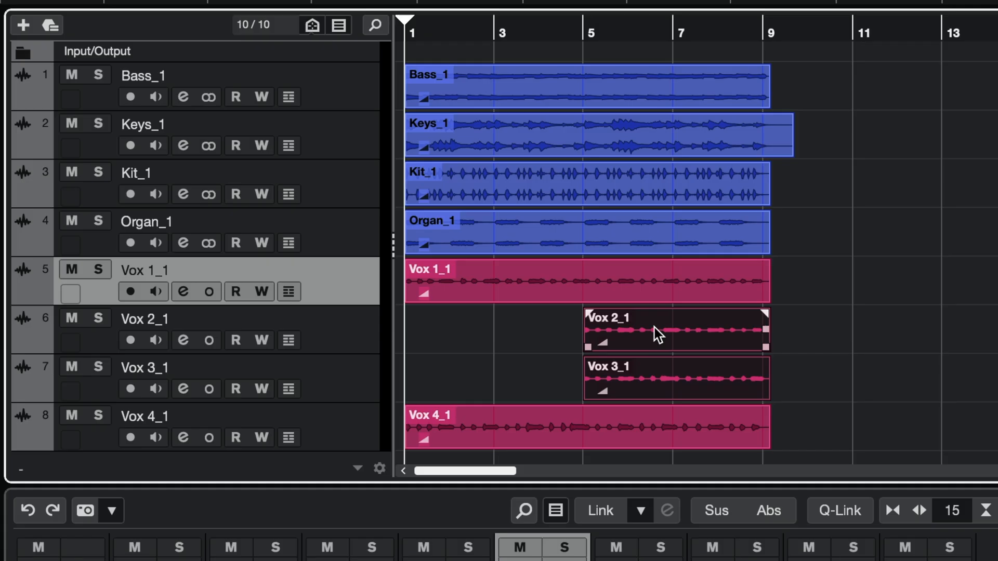
{"action": "left_click", "coordinate": [857, 48]}
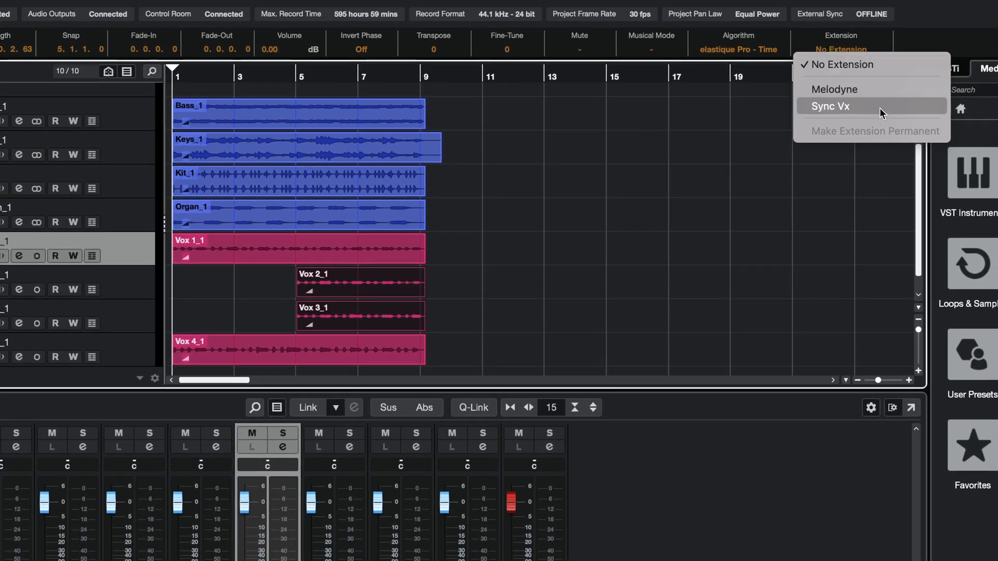
{"action": "left_click", "coordinate": [829, 106]}
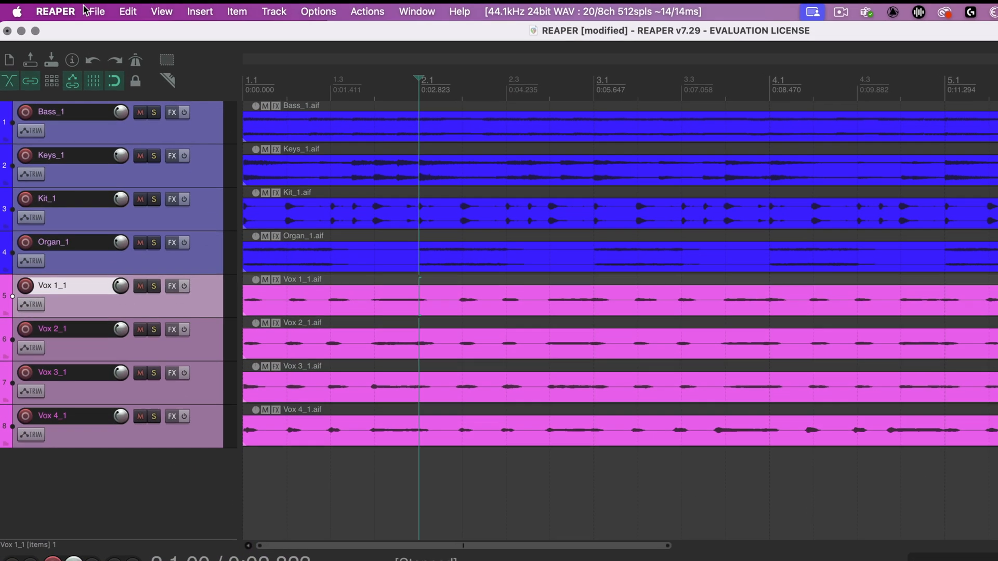
- Confirm 'Enable ARA for plug-ins' is checked in REAPER preferences and close with OK
{"action": "left_click", "coordinate": [56, 11]}
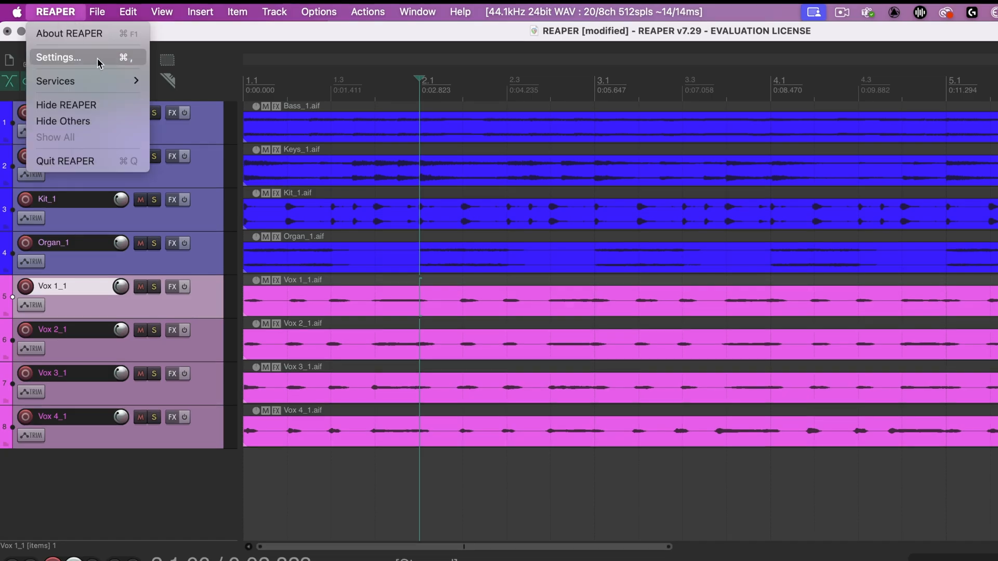
{"action": "left_click", "coordinate": [59, 59]}
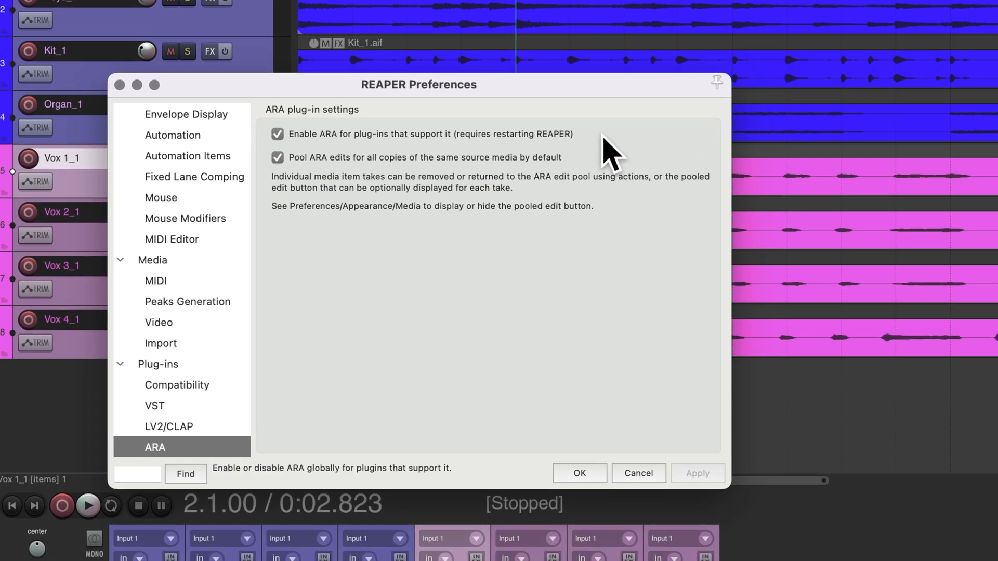
{"action": "mouse_move", "coordinate": [602, 140]}
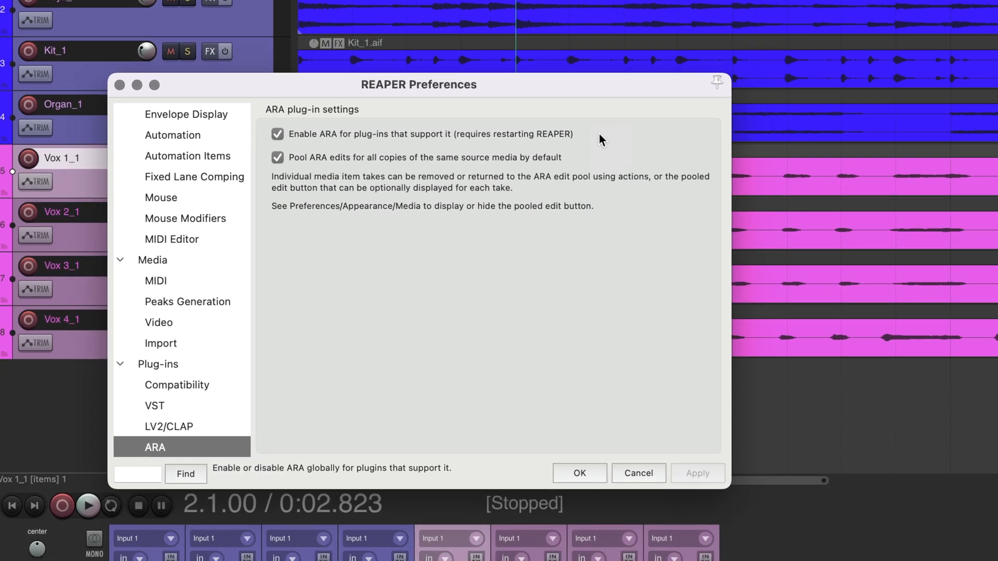
{"action": "mouse_move", "coordinate": [602, 147]}
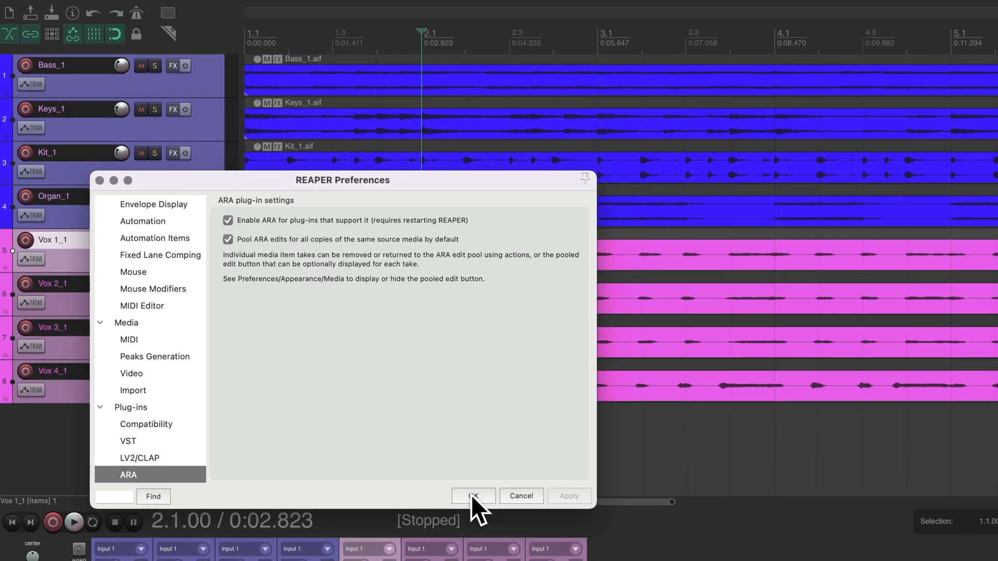
{"action": "left_click", "coordinate": [474, 495]}
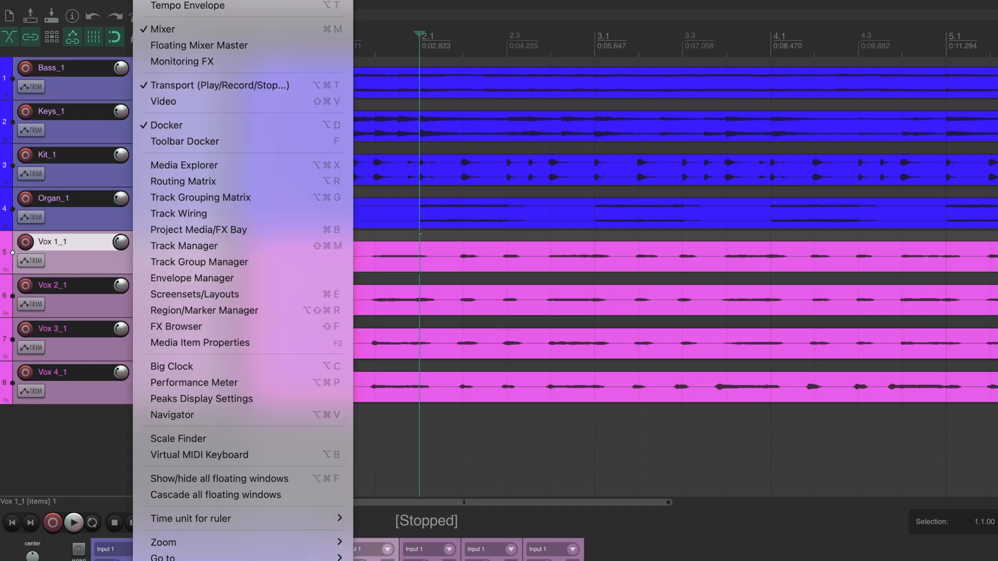
{"action": "mouse_move", "coordinate": [274, 328]}
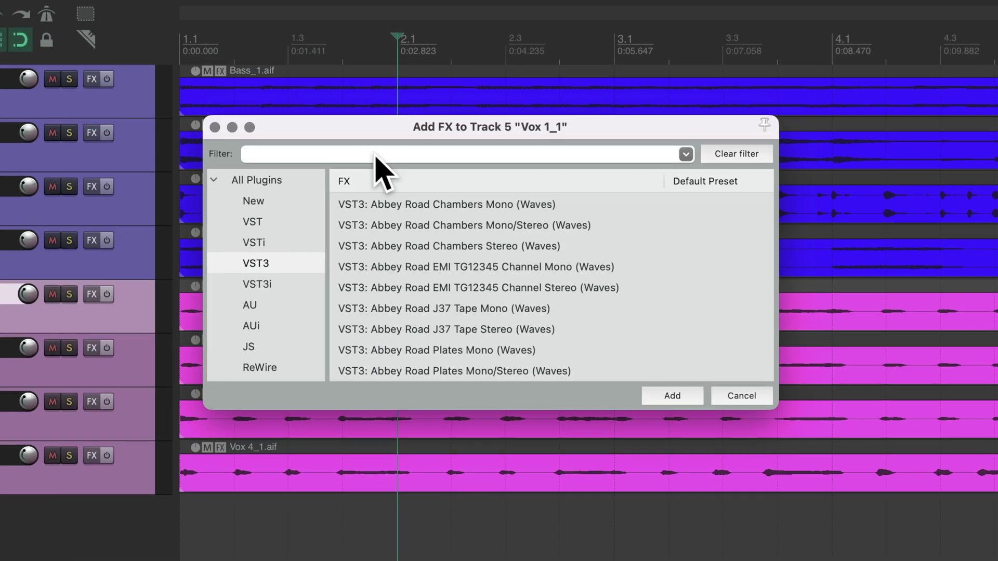
- Filter the Add FX list for track Vox 1_1 by 'sync'
{"action": "type", "text": "sync"}
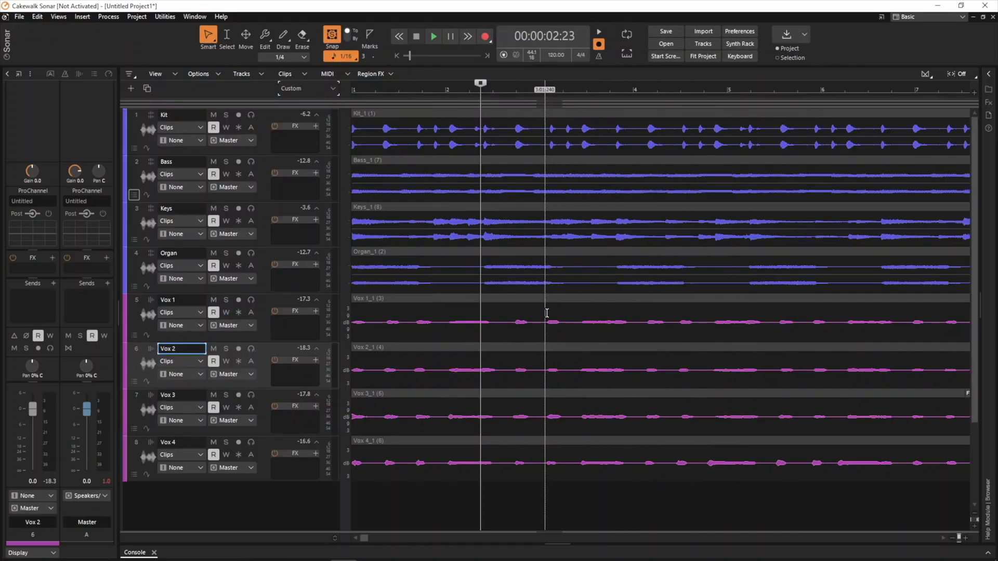
- Create a Sync Vx Region FX on the Vox 1 clip
{"action": "right_click", "coordinate": [547, 324]}
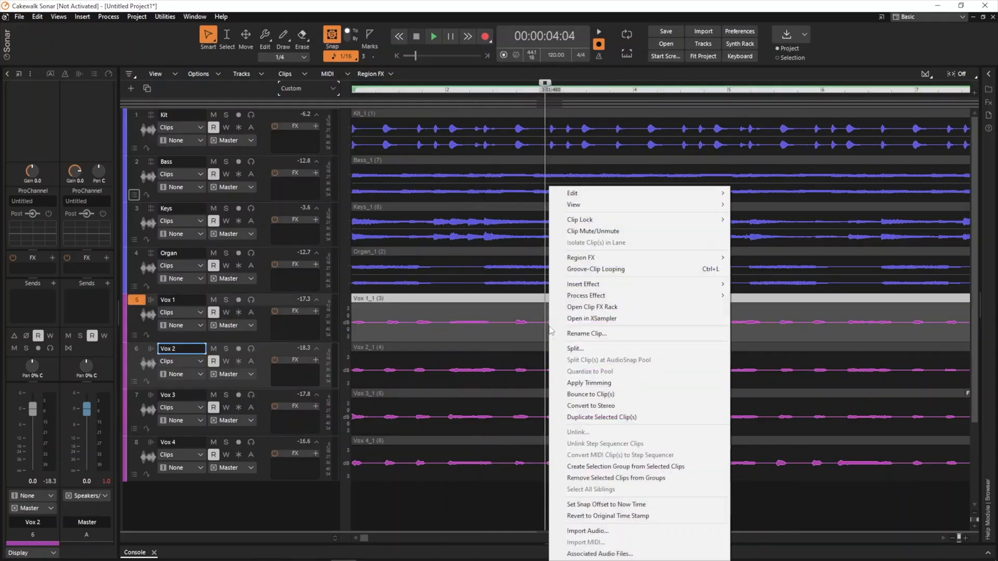
{"action": "mouse_move", "coordinate": [592, 261]}
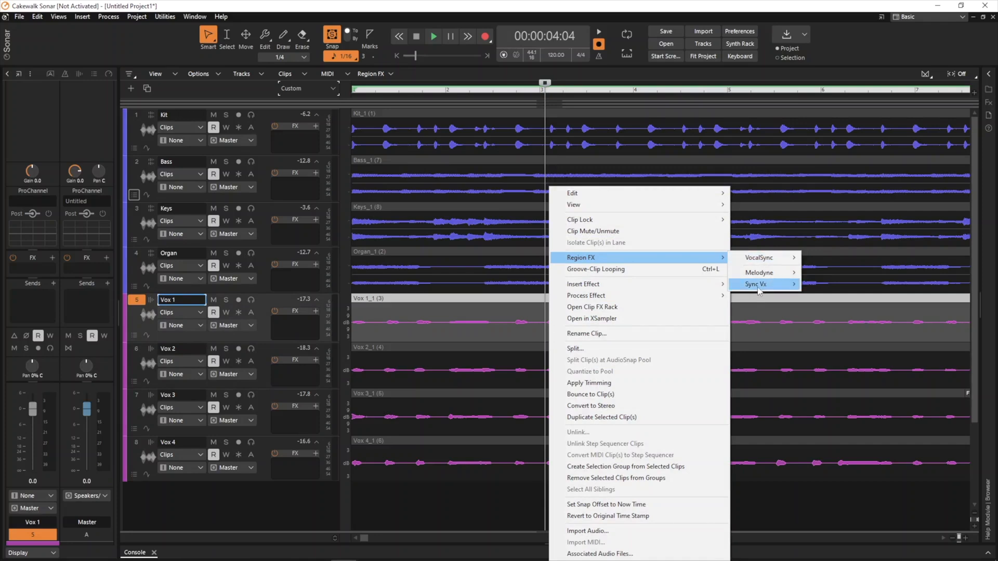
{"action": "left_click", "coordinate": [754, 283]}
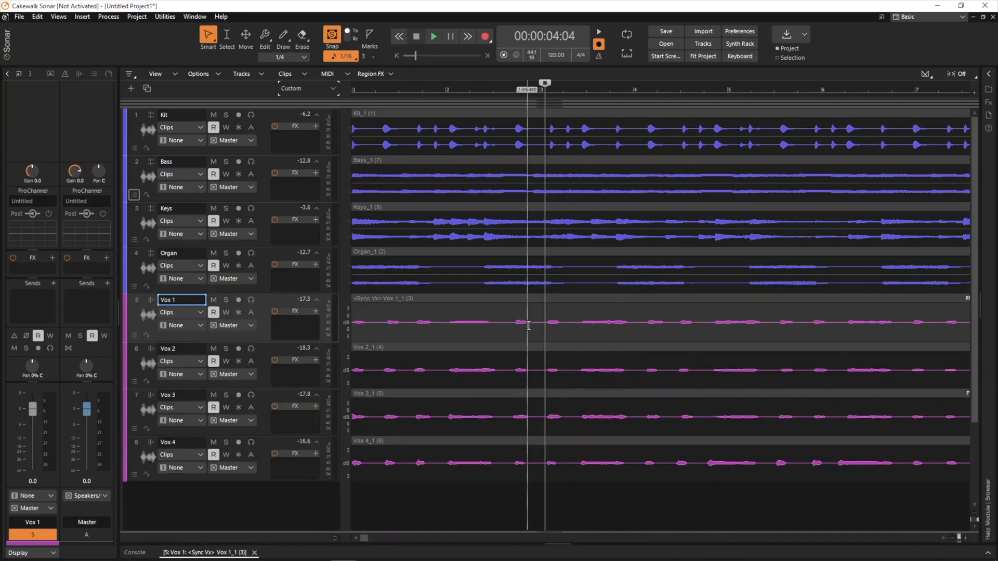
- Bring up the Sync Vx editor for the Vox 1 clip's region effect
{"action": "right_click", "coordinate": [529, 324]}
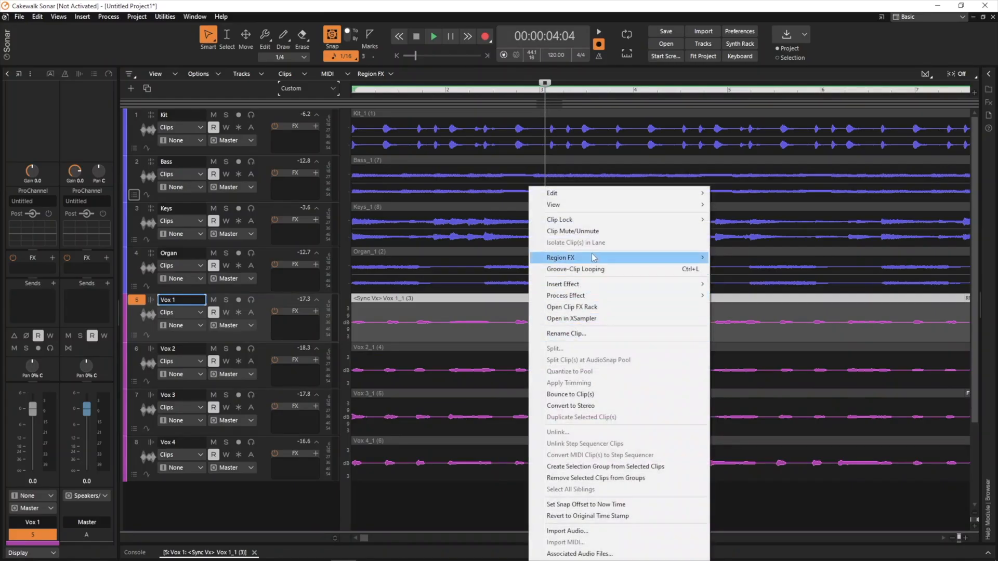
{"action": "mouse_move", "coordinate": [735, 284]}
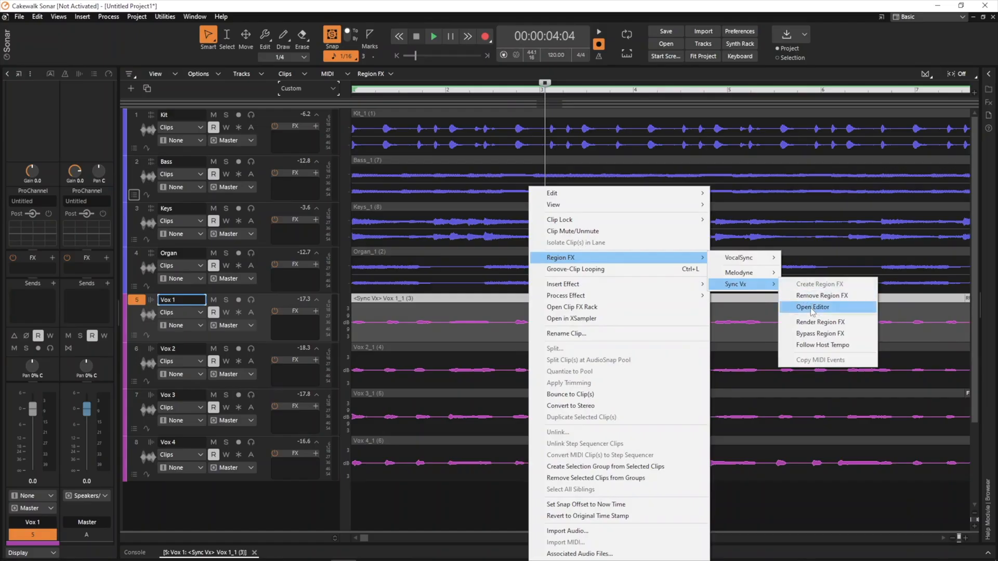
{"action": "left_click", "coordinate": [813, 307]}
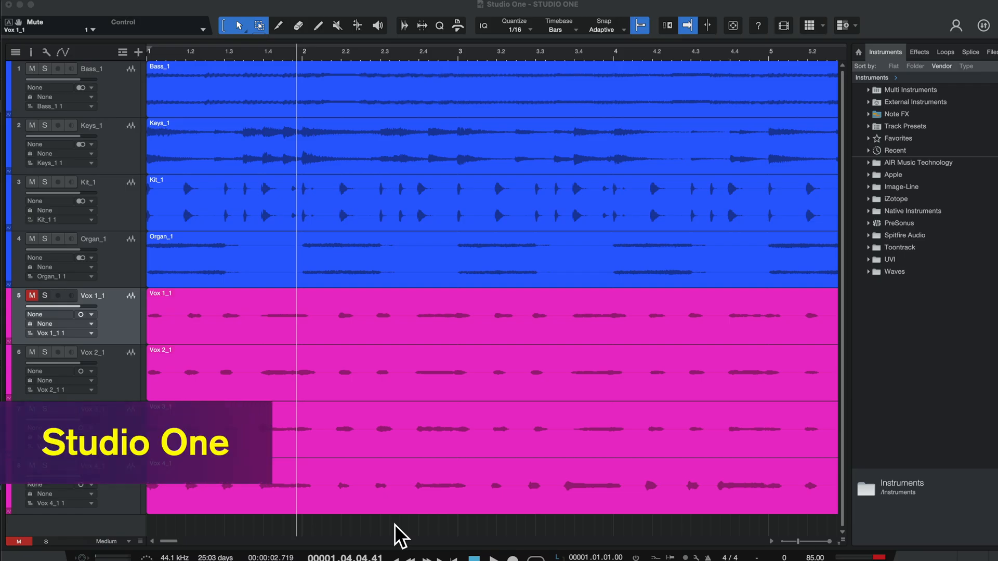
{"action": "mouse_move", "coordinate": [393, 528]}
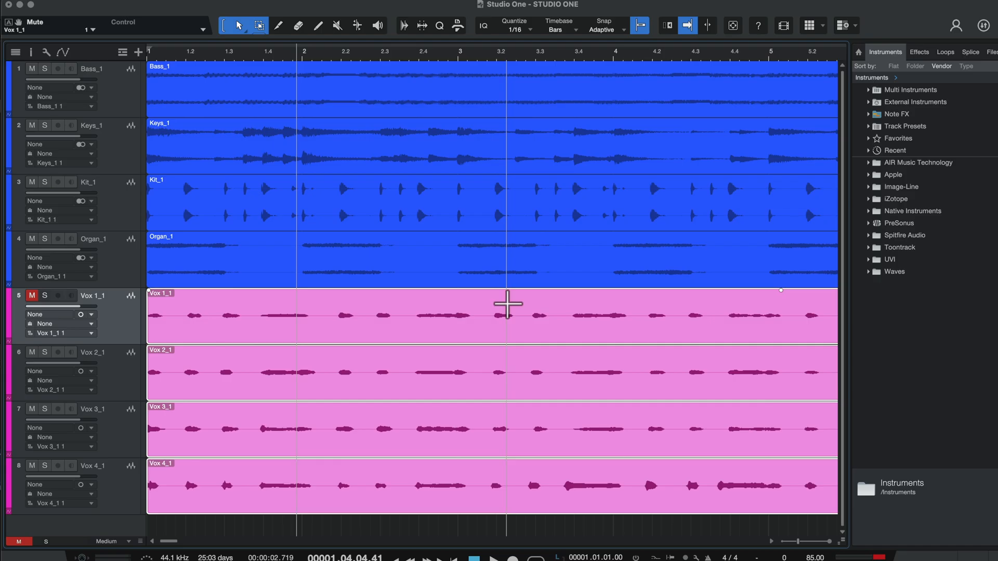
- Apply Sync Vx as the event effect on the Vox 1_1 clip
{"action": "right_click", "coordinate": [504, 312]}
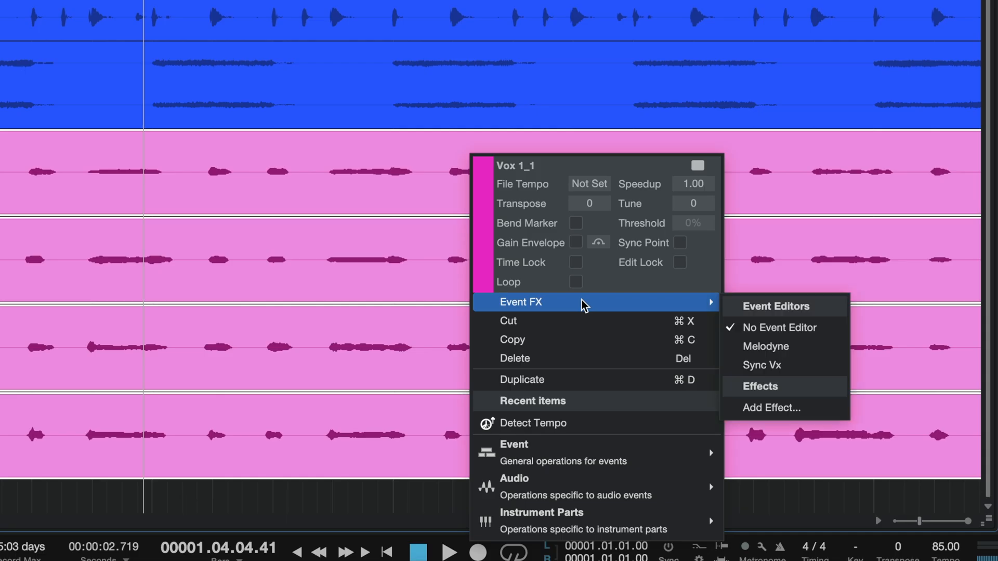
{"action": "left_click", "coordinate": [762, 365]}
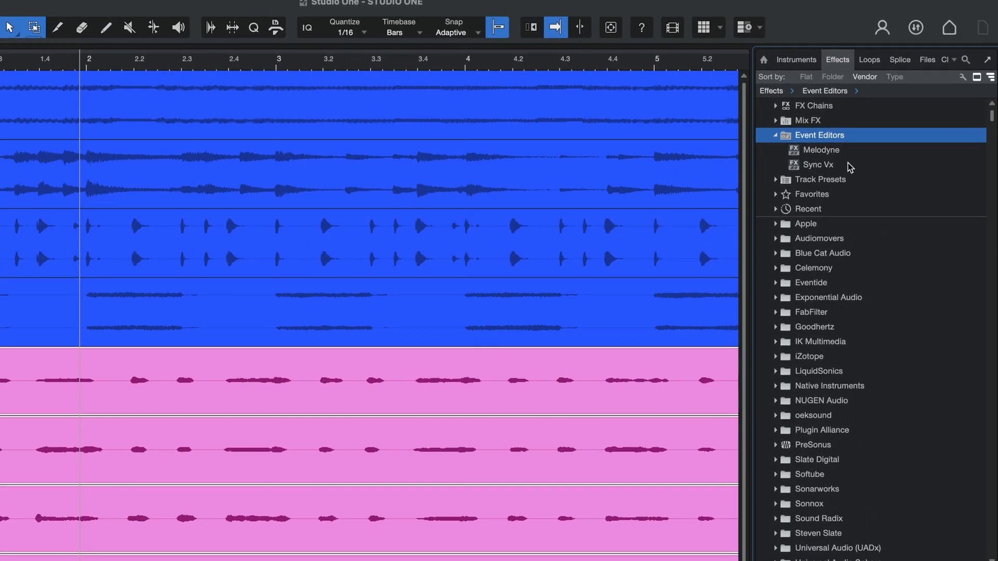
- Show the Sync Vx alignment editor listing the four vocal takes, then close it
{"action": "left_click", "coordinate": [817, 164]}
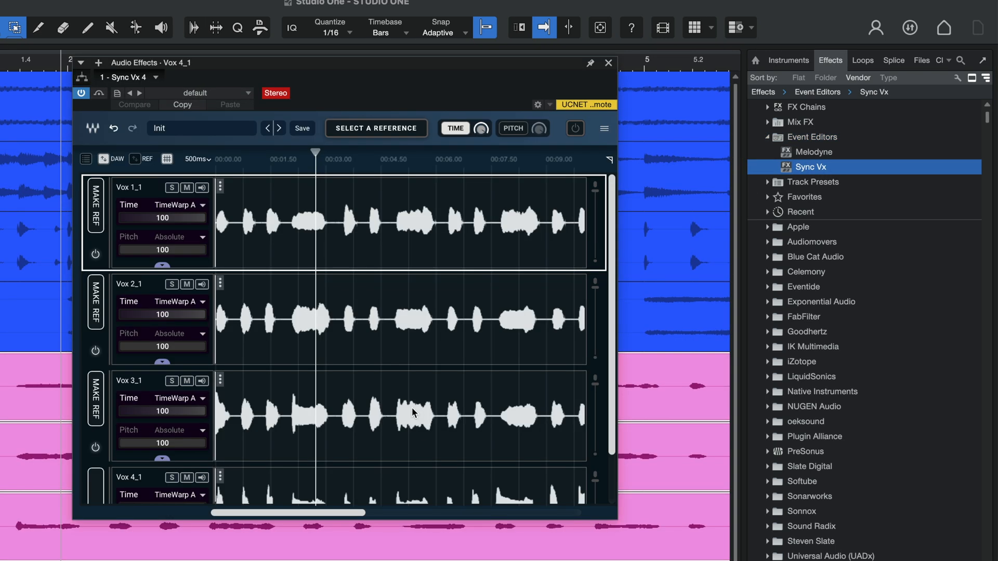
{"action": "left_click", "coordinate": [608, 62]}
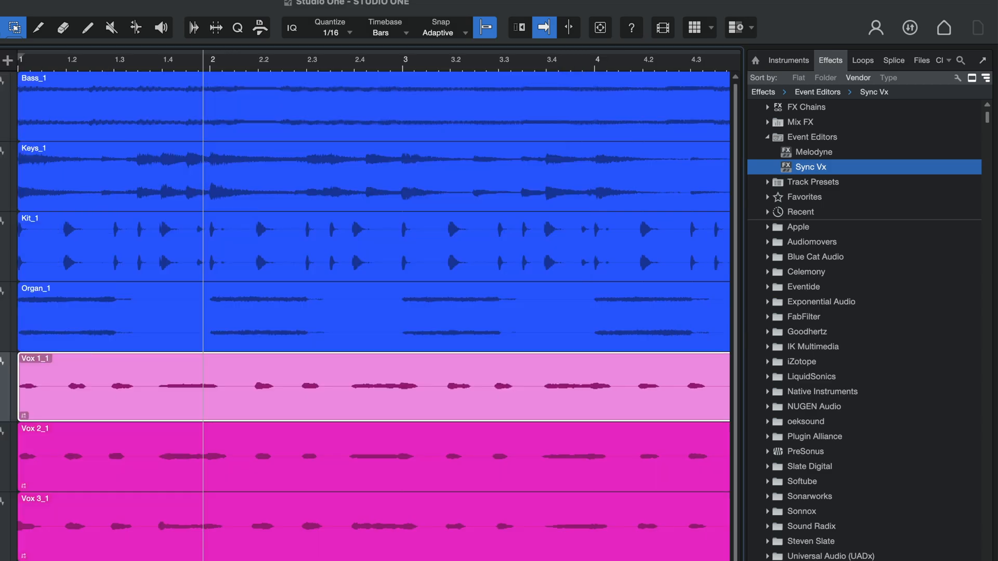